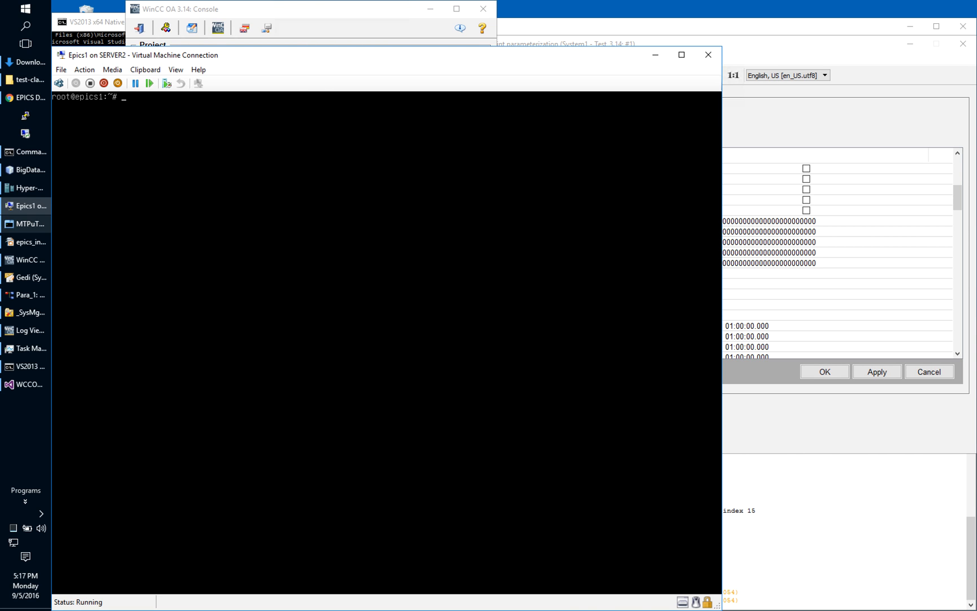
Step: Start the EPICS soft IOC with ./softIoc.sh and list its records with dbl
text(./softIoc.sh)
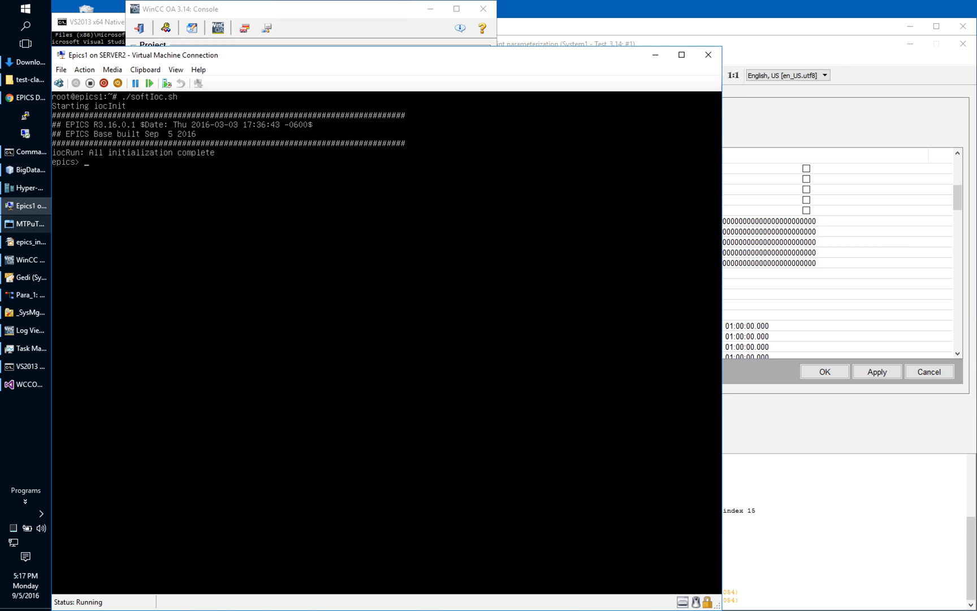
text(dbl)
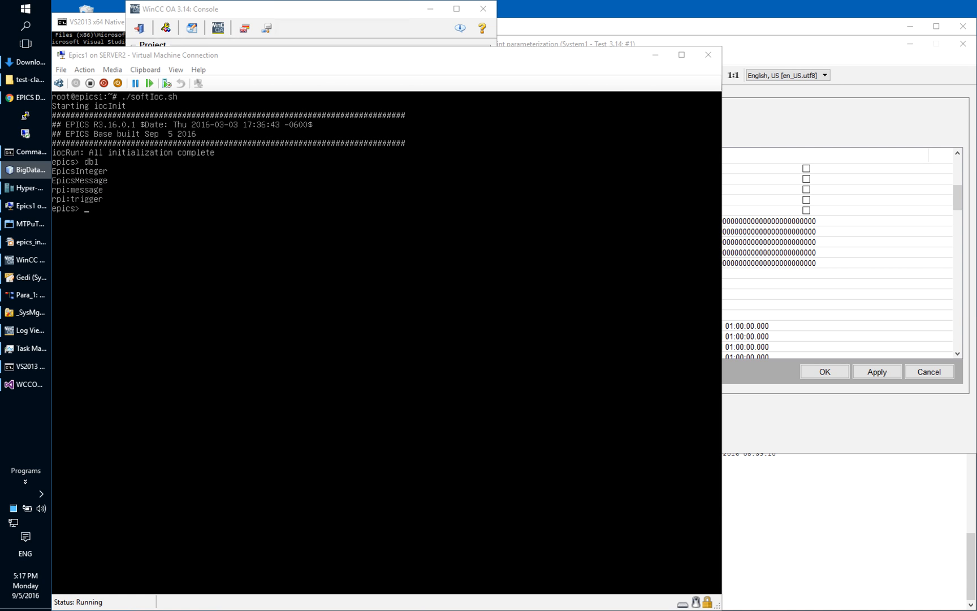
Step: Bring the Datapoint parameterization window and Log Viewer to the front
click(25, 331)
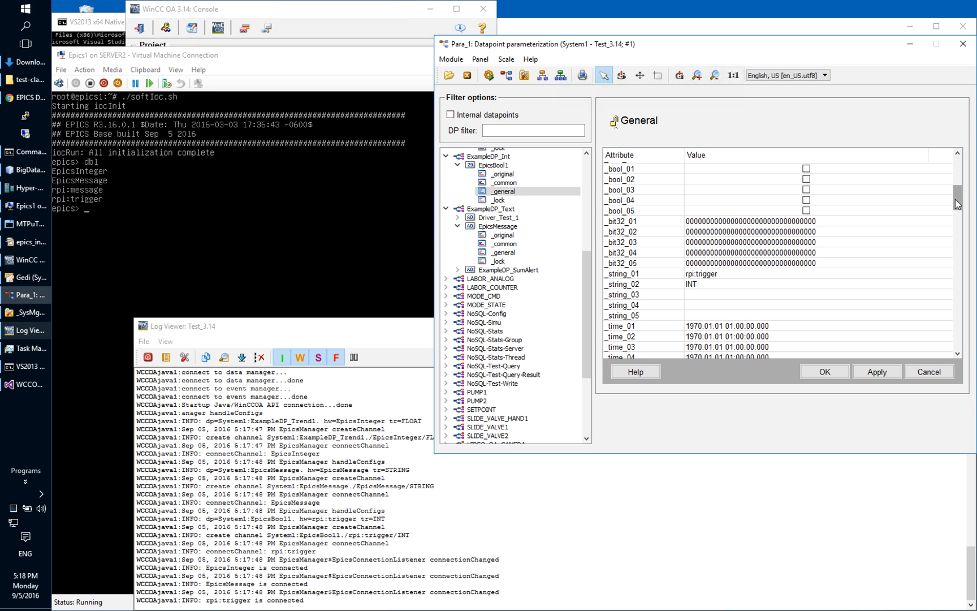
Step: Inspect the general attributes of EpicsBool1 (rpi:trigger, INT) and EpicsMessage (STRING)
click(494, 164)
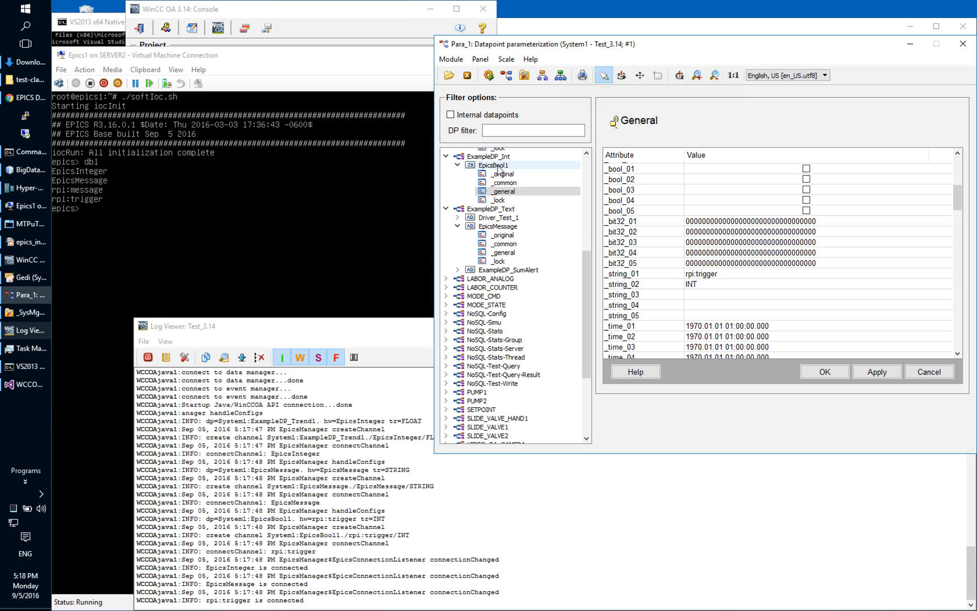
click(502, 191)
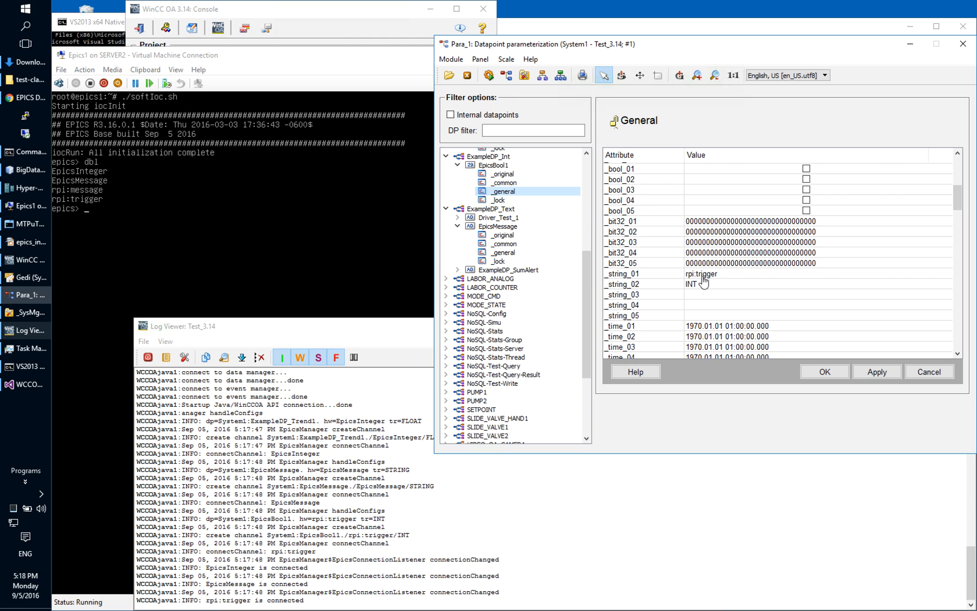
mouse_move(701, 286)
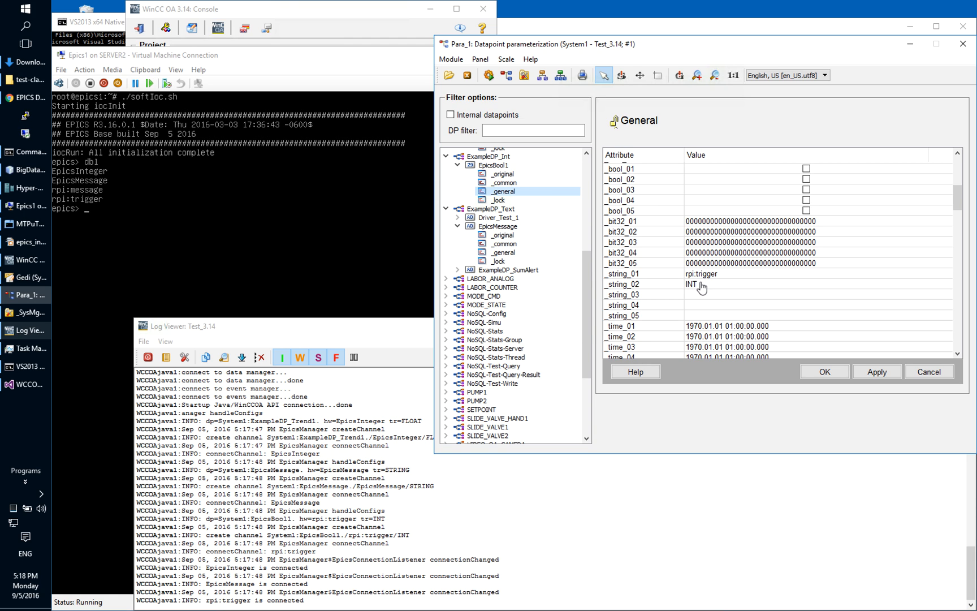
click(503, 253)
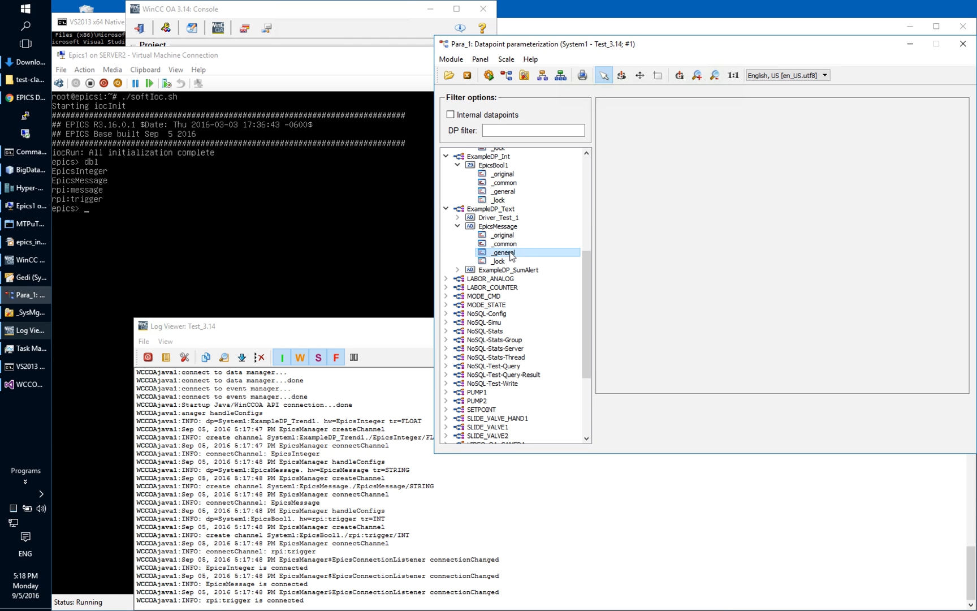
click(505, 252)
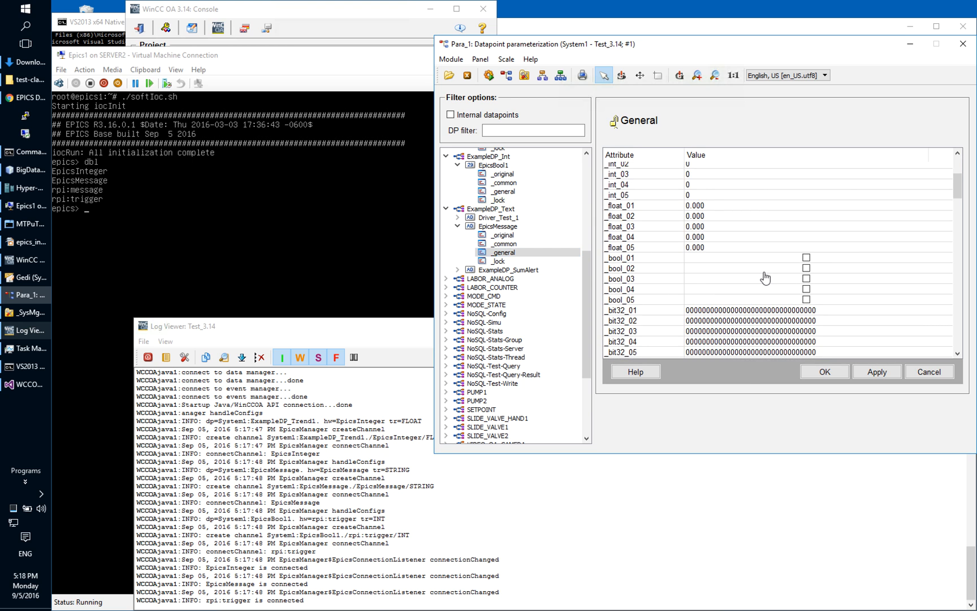
Step: Show ExampleDP_Trend1's common settings and general attributes
scroll(down, 3)
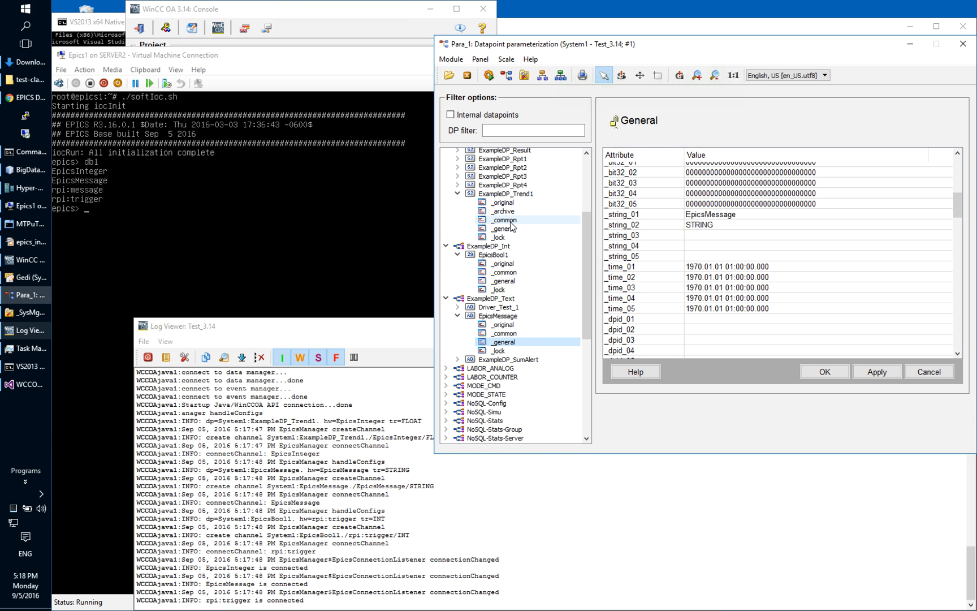
click(503, 219)
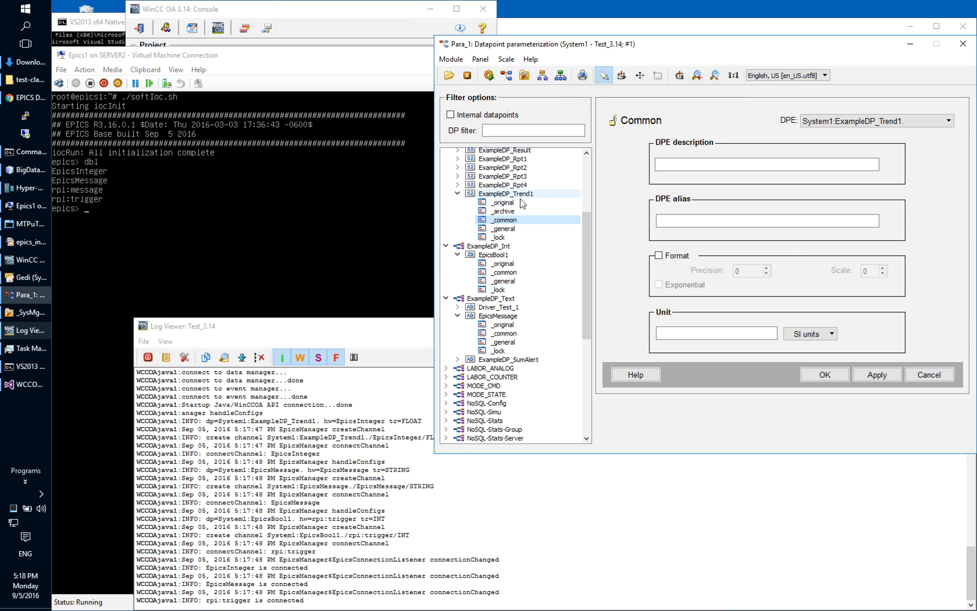
click(502, 228)
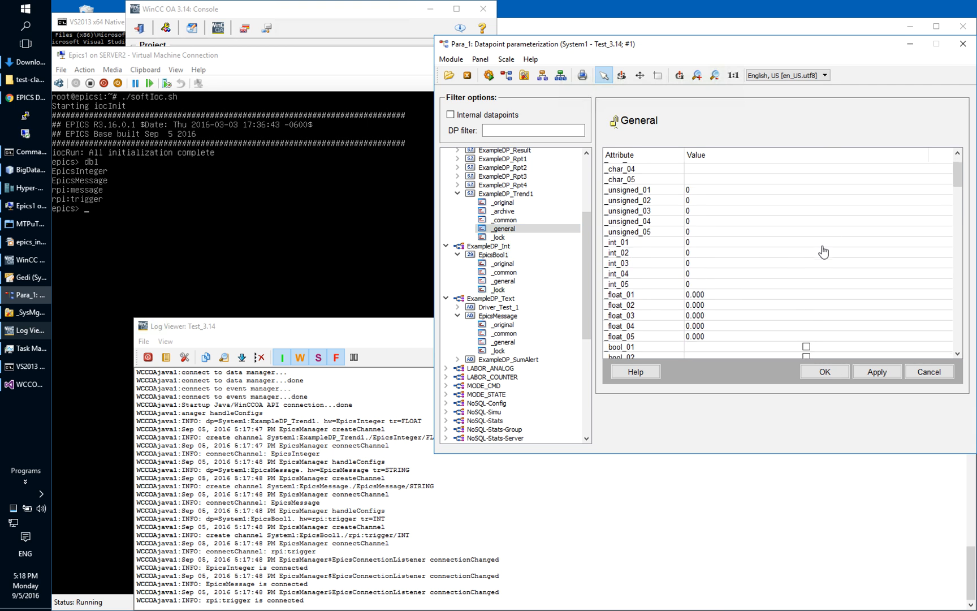
Step: Scroll the PARA tree down toward EpicsBool1's original attributes
scroll(down, 3)
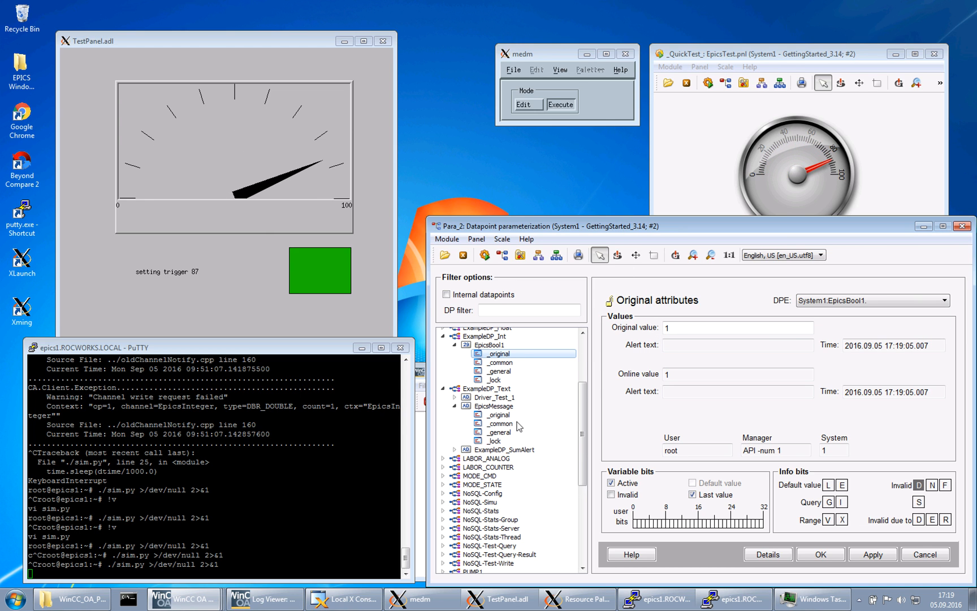
Step: Show the original values of EpicsMessage and ExampleDP_Trend1 tracking the simulated trigger
click(498, 414)
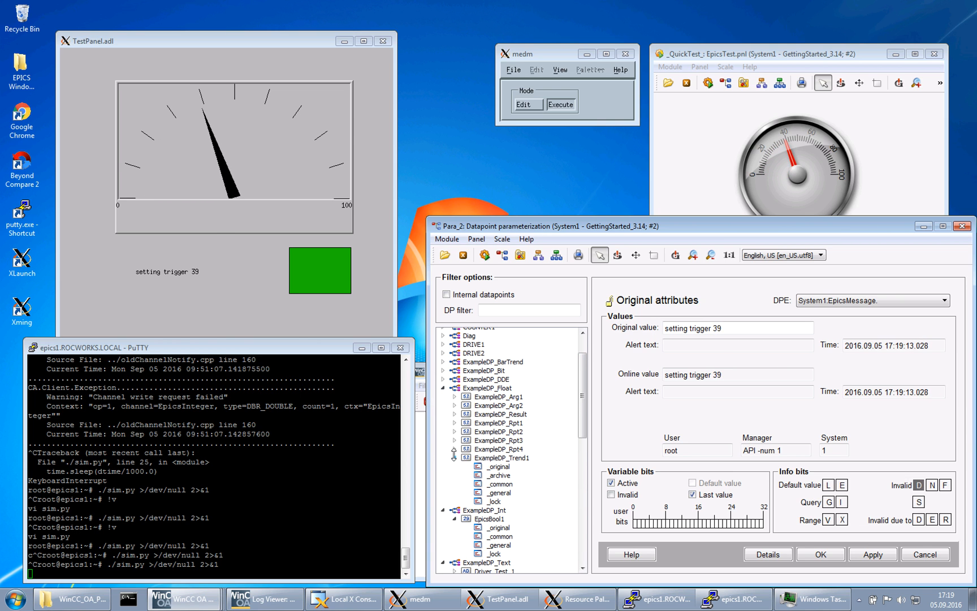
click(498, 466)
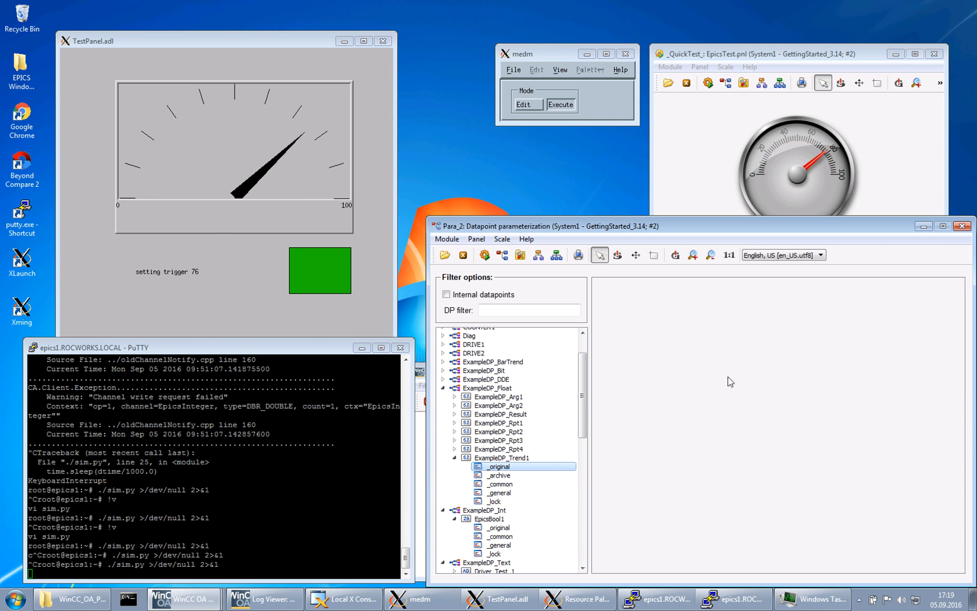
double_click(498, 466)
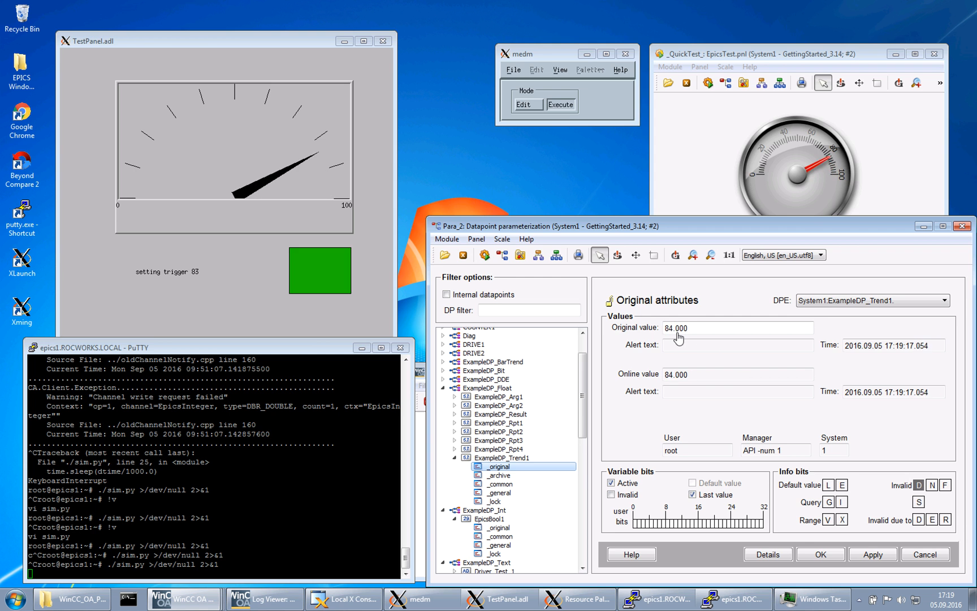